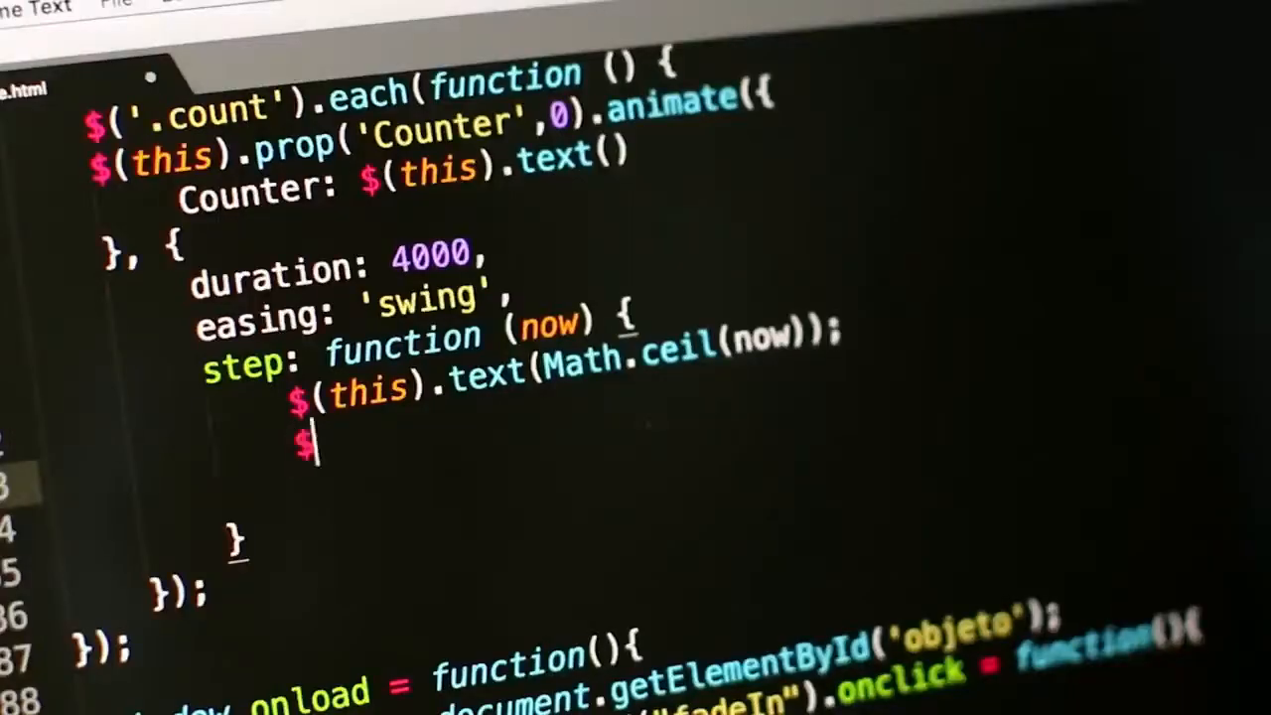
Step: Bring the Brave window with the Ghidra homepage at ghidra-sre.org to the front
{"action": "type", "text": "(t"}
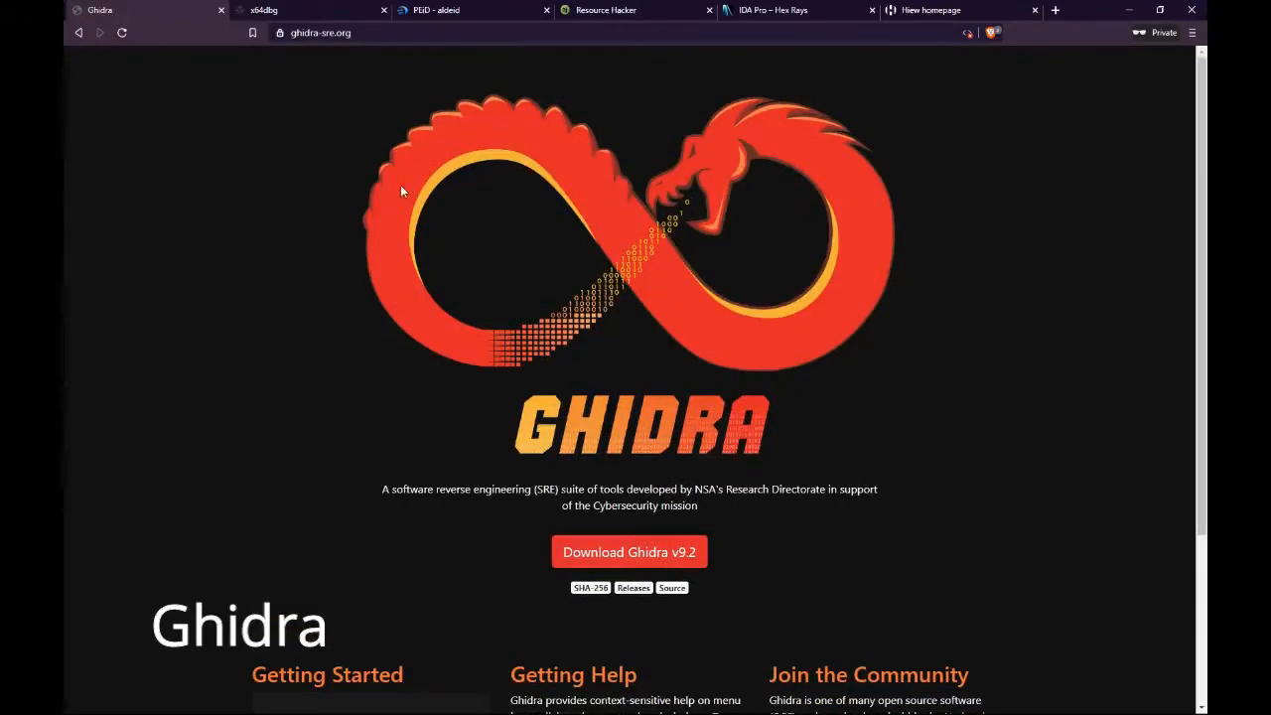
Step: Allow JavaScript on ghidra-sre.org, then view the Installation Guide's minimum requirements section
{"action": "scroll", "scroll_direction": "down", "scroll_amount": 3}
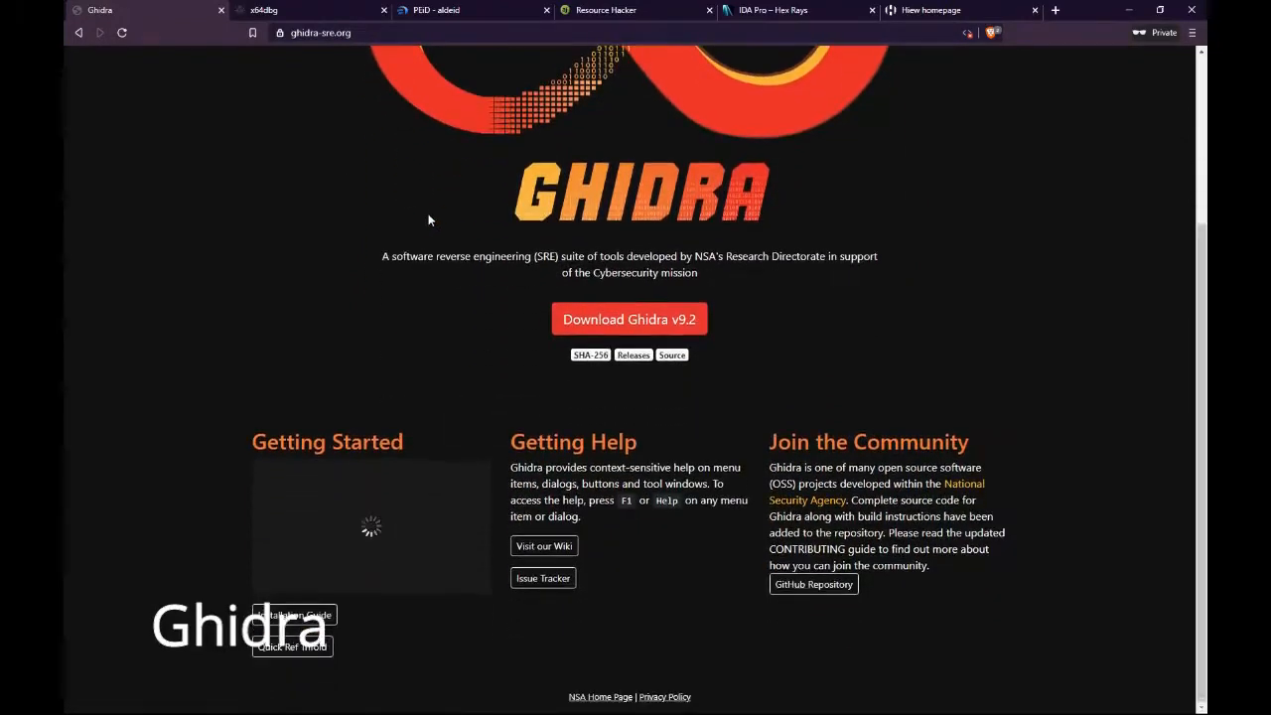
{"action": "mouse_move", "coordinate": [635, 319]}
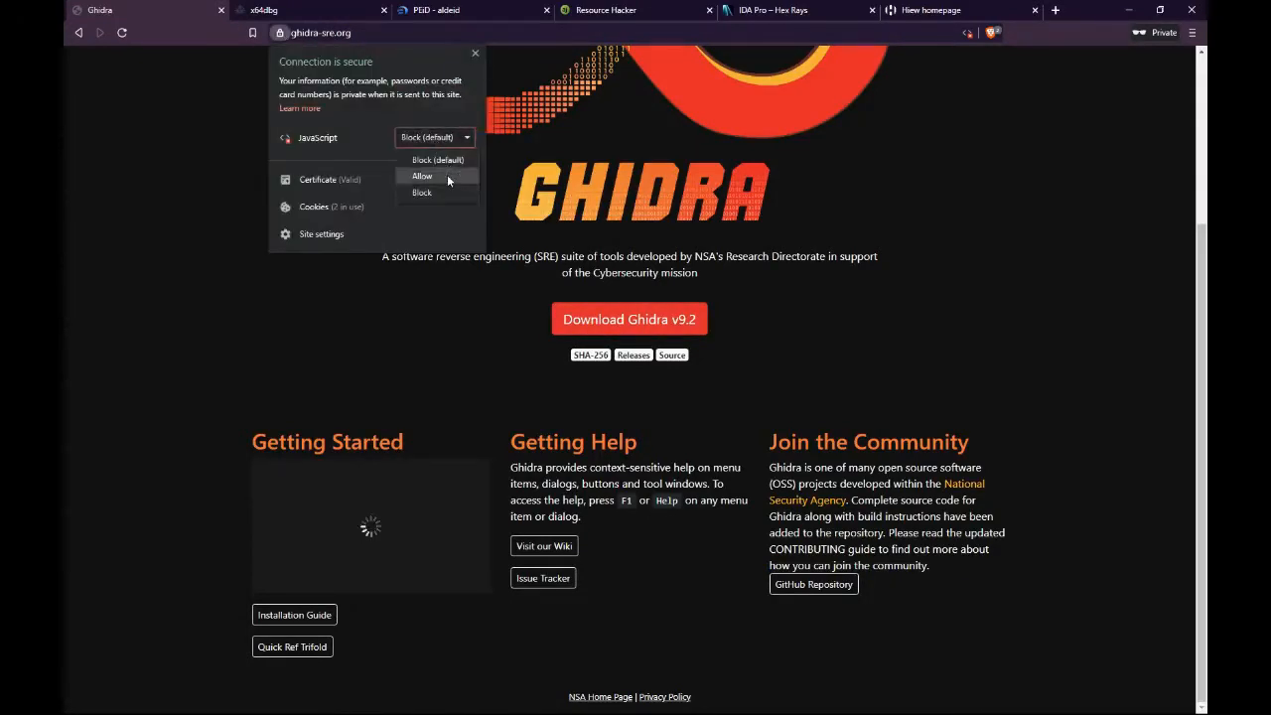
{"action": "left_click", "coordinate": [420, 176]}
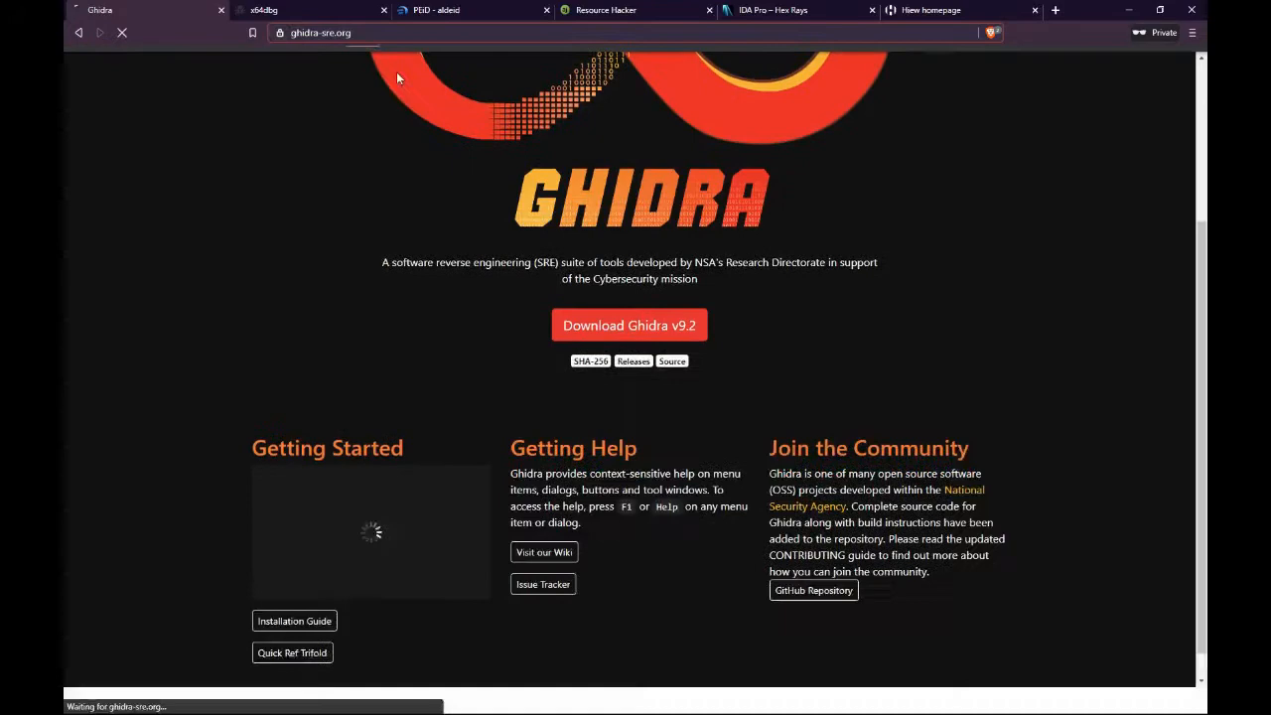
{"action": "scroll", "scroll_direction": "down", "scroll_amount": 3}
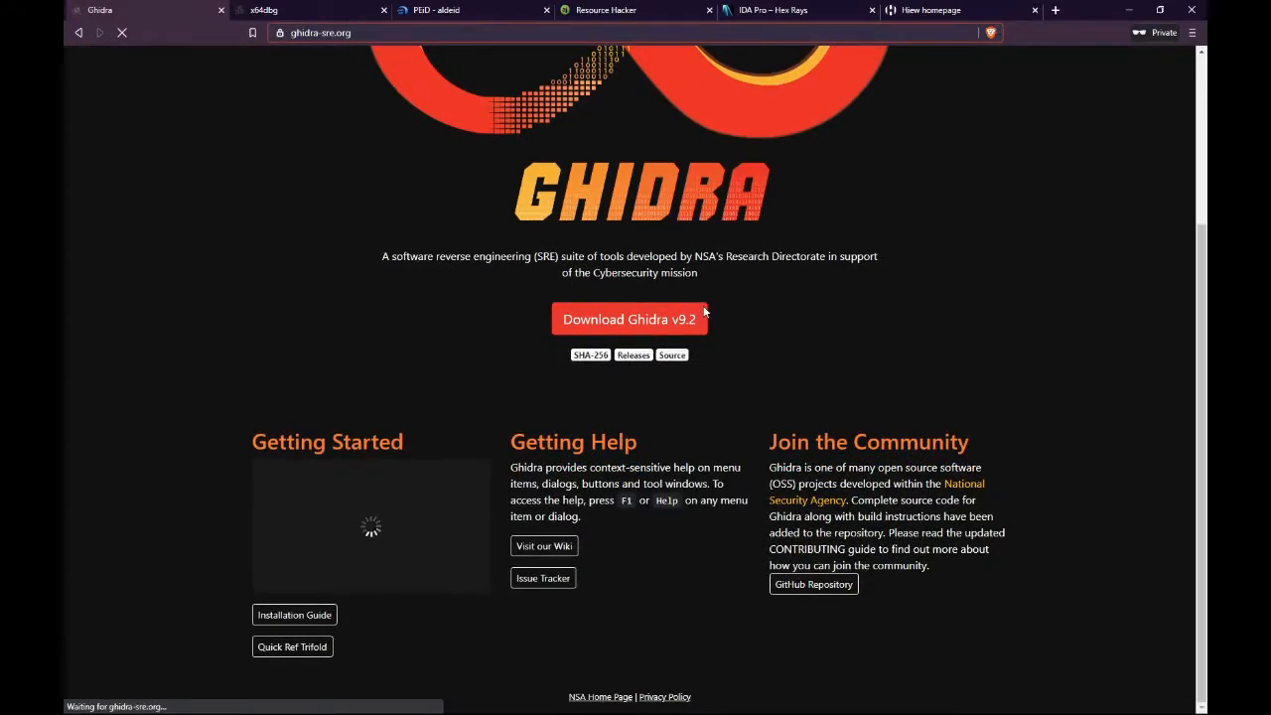
{"action": "left_click", "coordinate": [294, 613]}
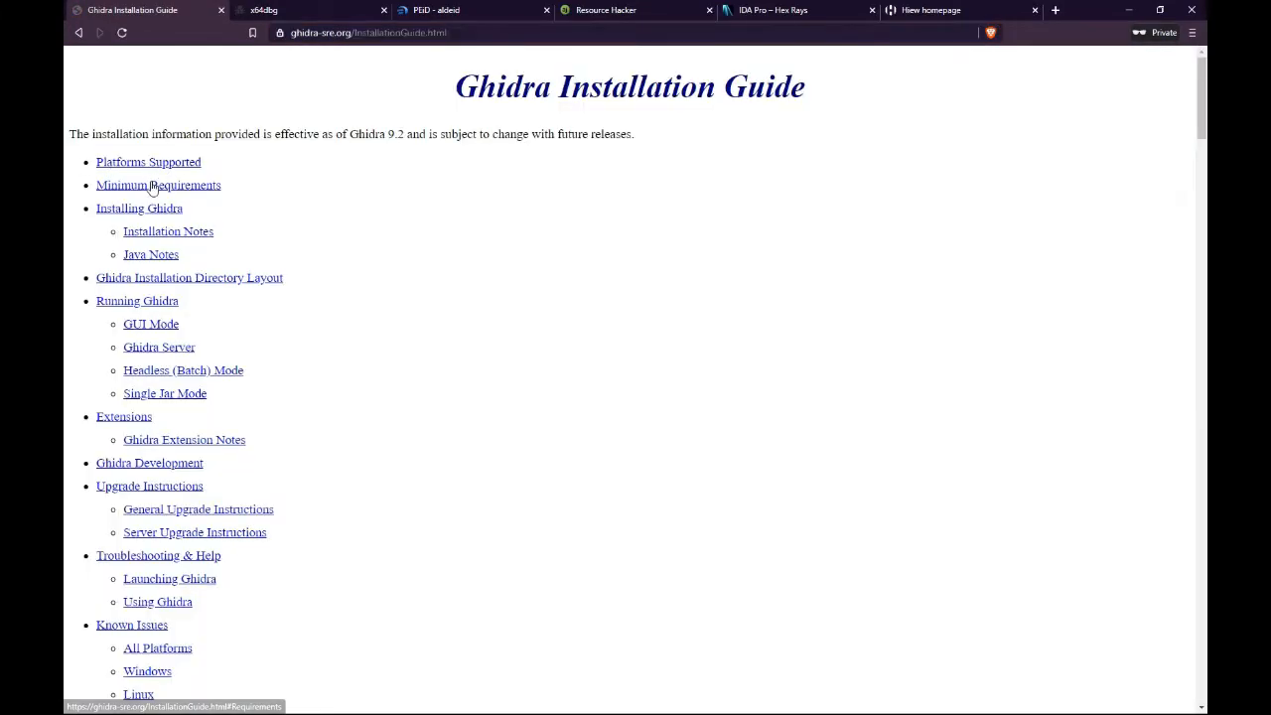
{"action": "left_click", "coordinate": [158, 185]}
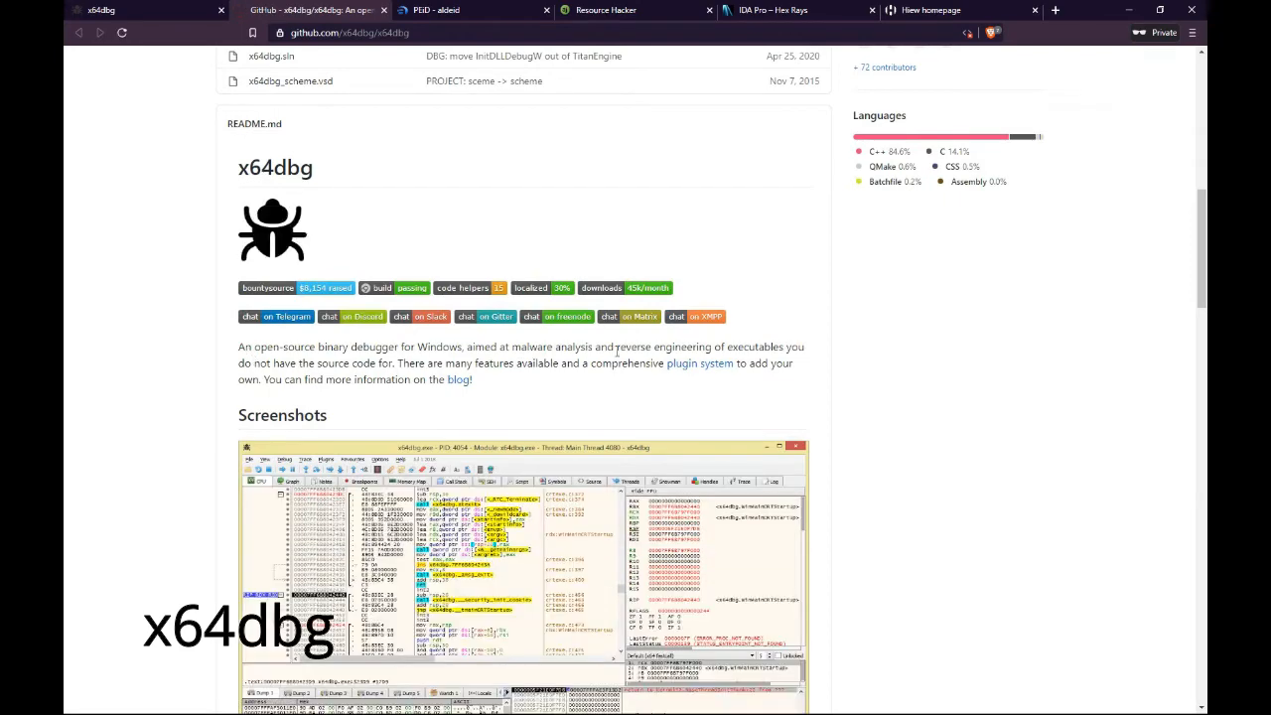
Step: Scroll the x64dbg GitHub README and jump to the Features section on x64dbg.com
{"action": "scroll", "scroll_direction": "down", "scroll_amount": 3}
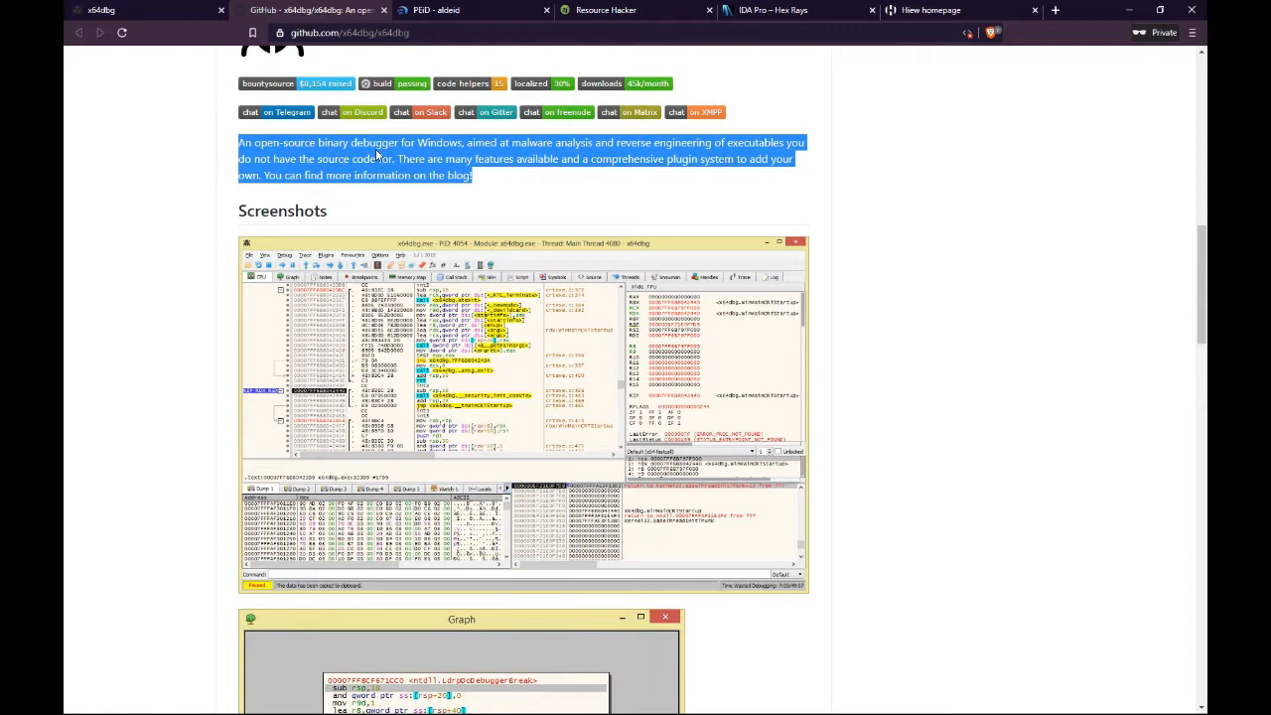
{"action": "scroll", "scroll_direction": "down", "scroll_amount": 3}
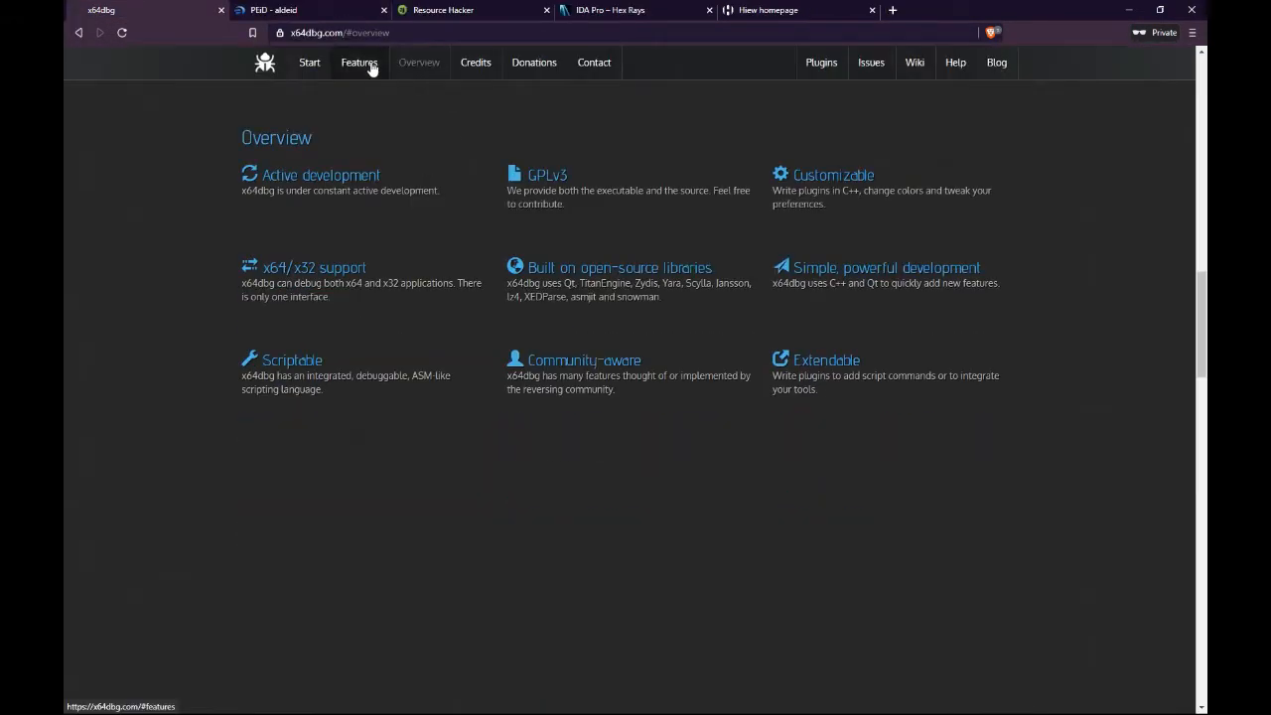
{"action": "left_click", "coordinate": [360, 63]}
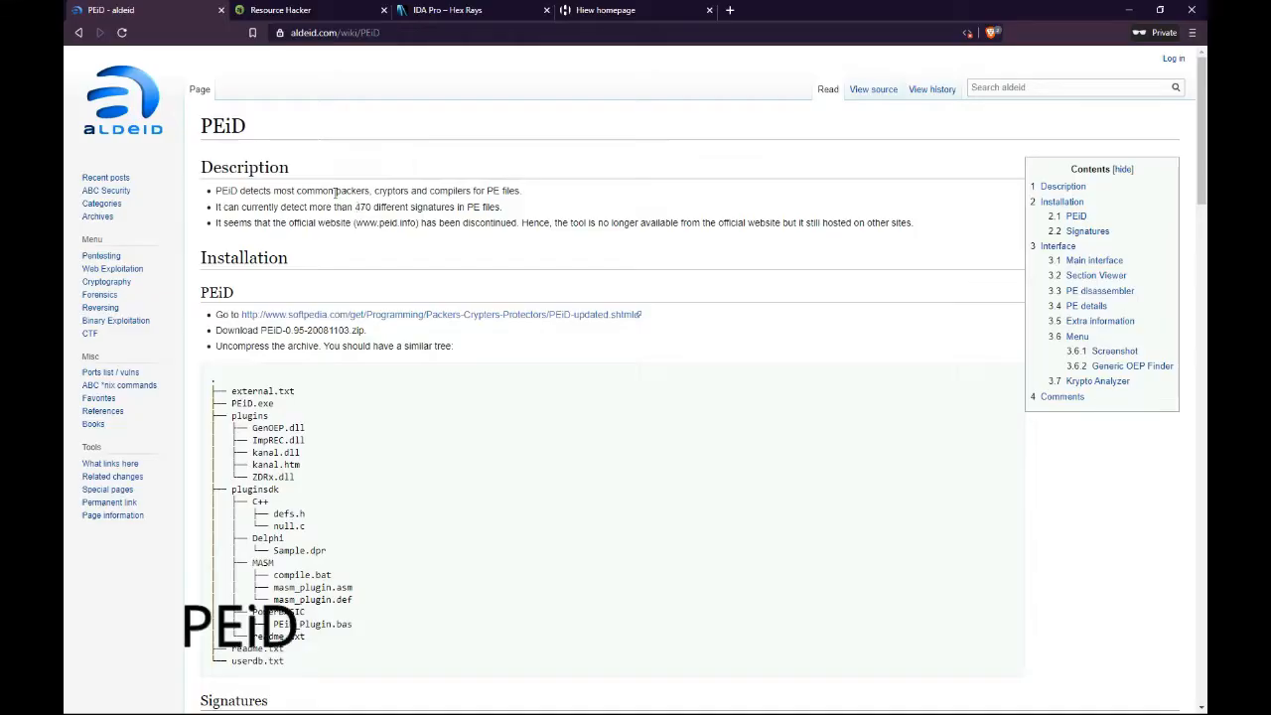
Step: Highlight PEiD's first description bullet on the aldeid wiki and scroll through the page
{"action": "left_click_drag", "start_coordinate": [215, 190], "coordinate": [427, 191]}
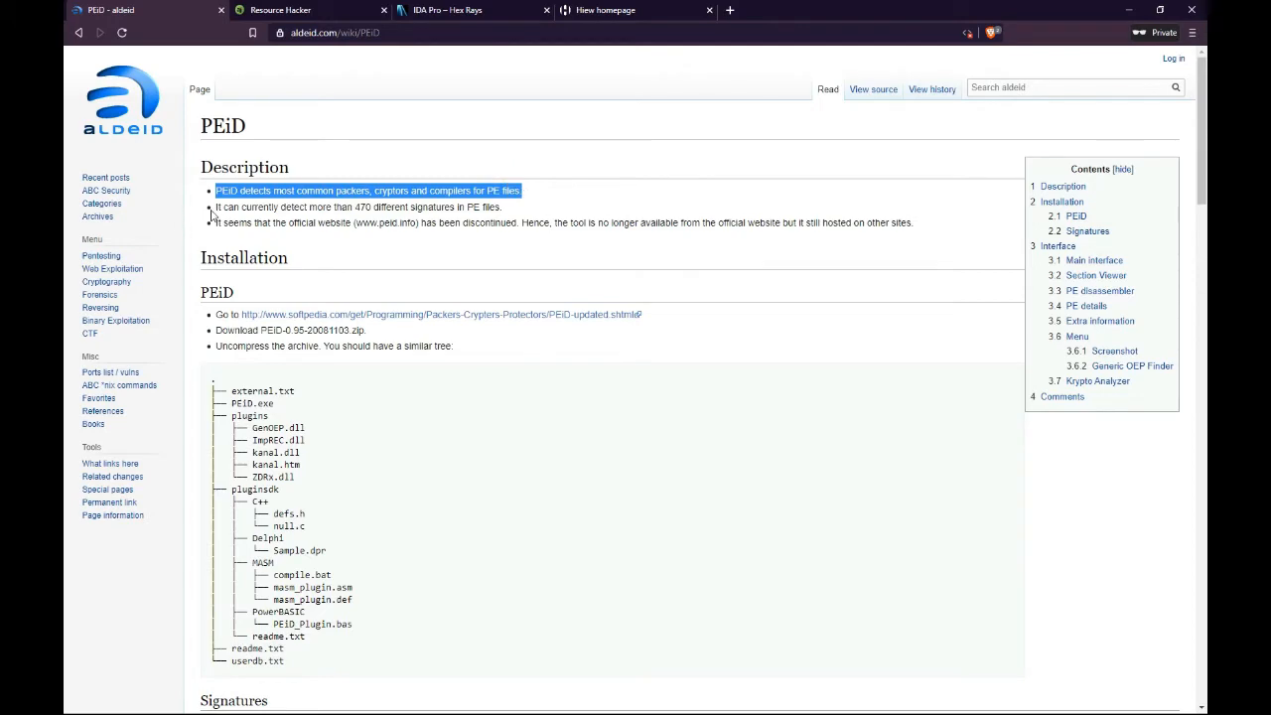
{"action": "scroll", "scroll_direction": "down", "scroll_amount": 3}
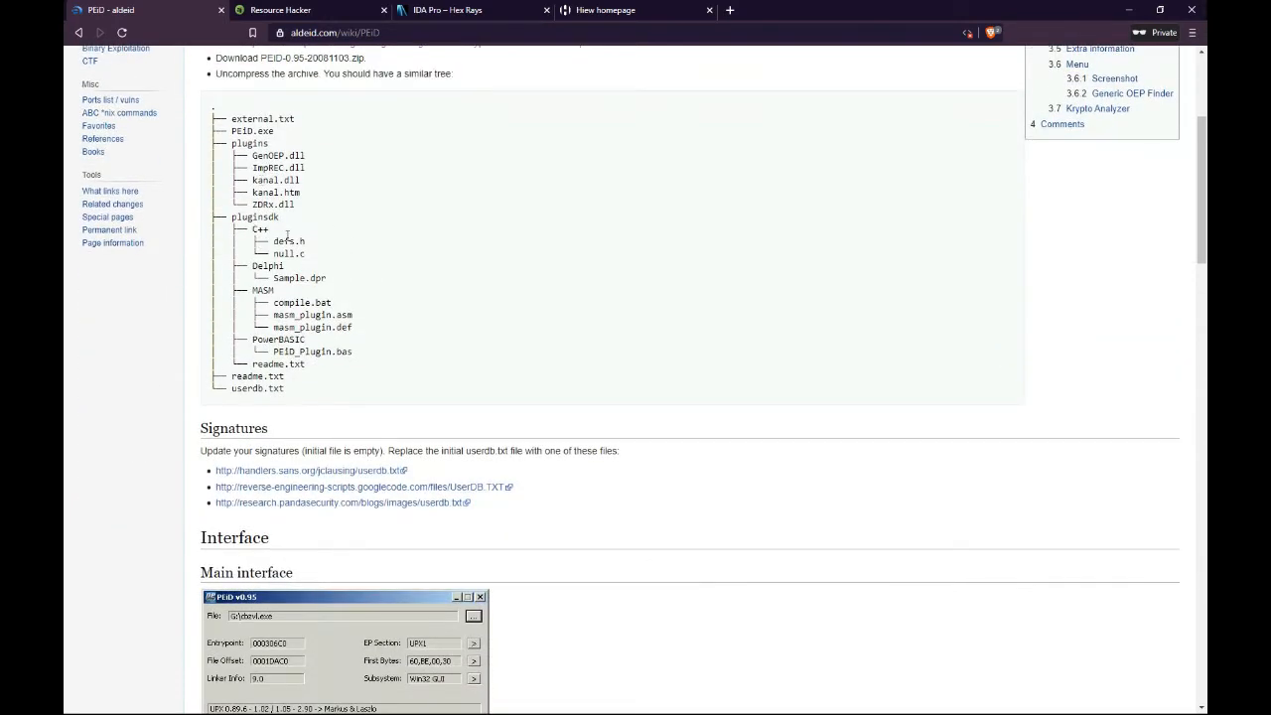
{"action": "scroll", "scroll_direction": "down", "scroll_amount": 3}
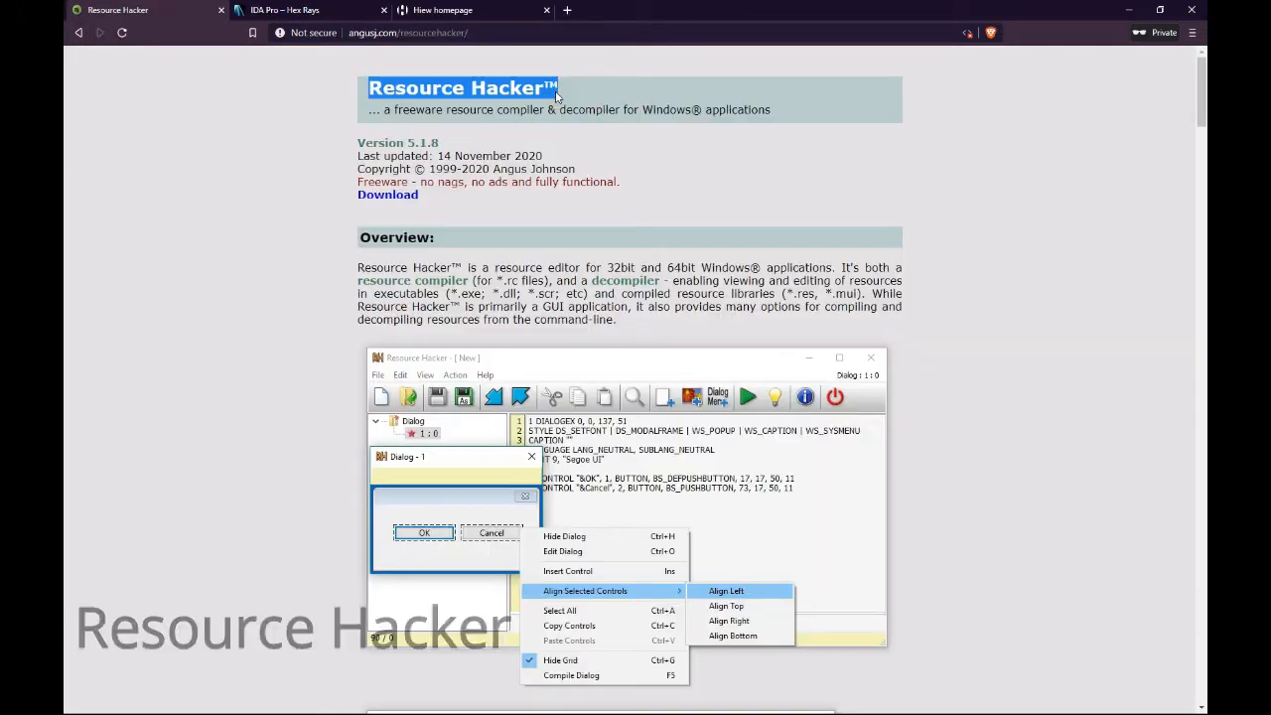
{"action": "mouse_move", "coordinate": [748, 128]}
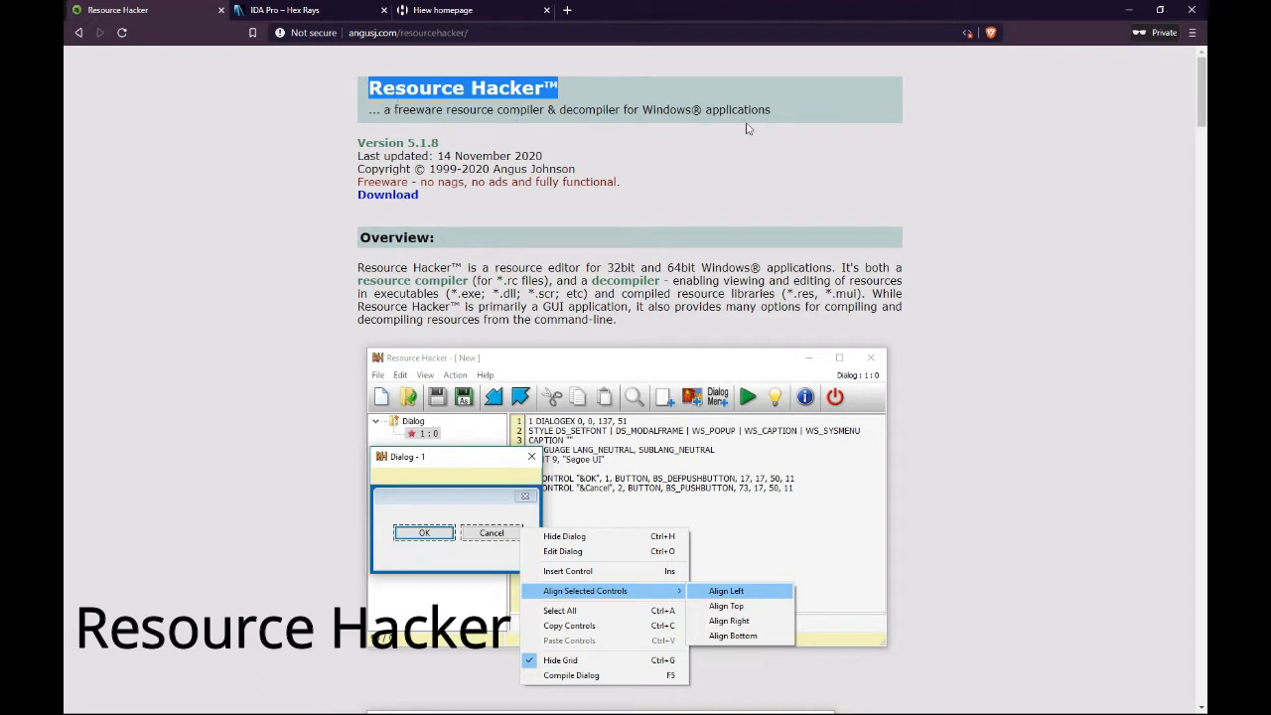
{"action": "mouse_move", "coordinate": [468, 267]}
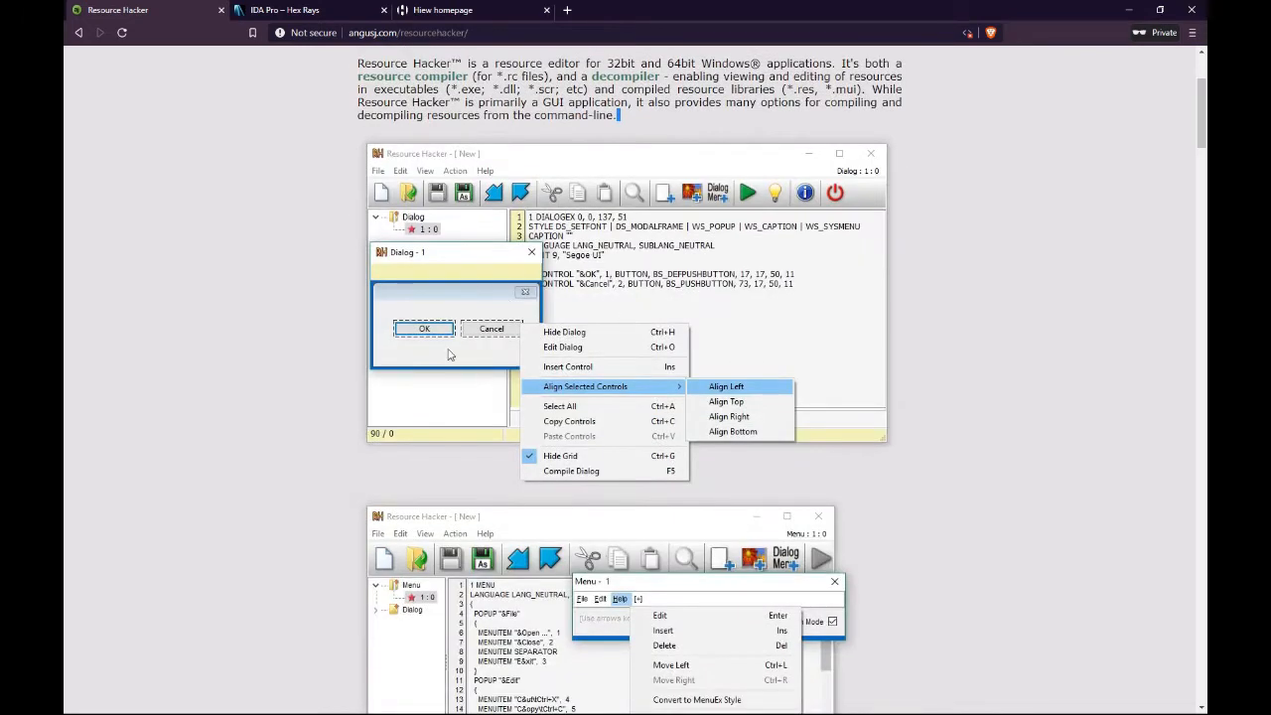
Step: Scroll the Resource Hacker overview and highlight the Compiling heading
{"action": "scroll", "scroll_direction": "down", "scroll_amount": 3}
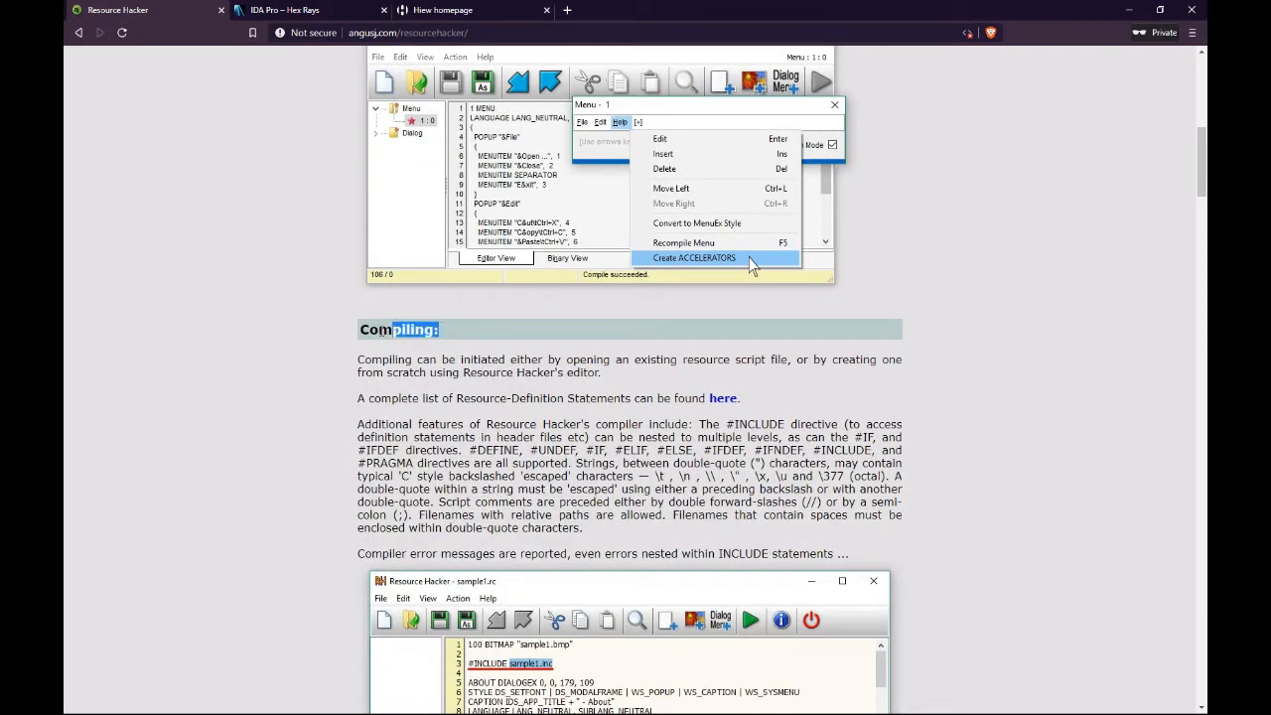
{"action": "double_click", "coordinate": [398, 328]}
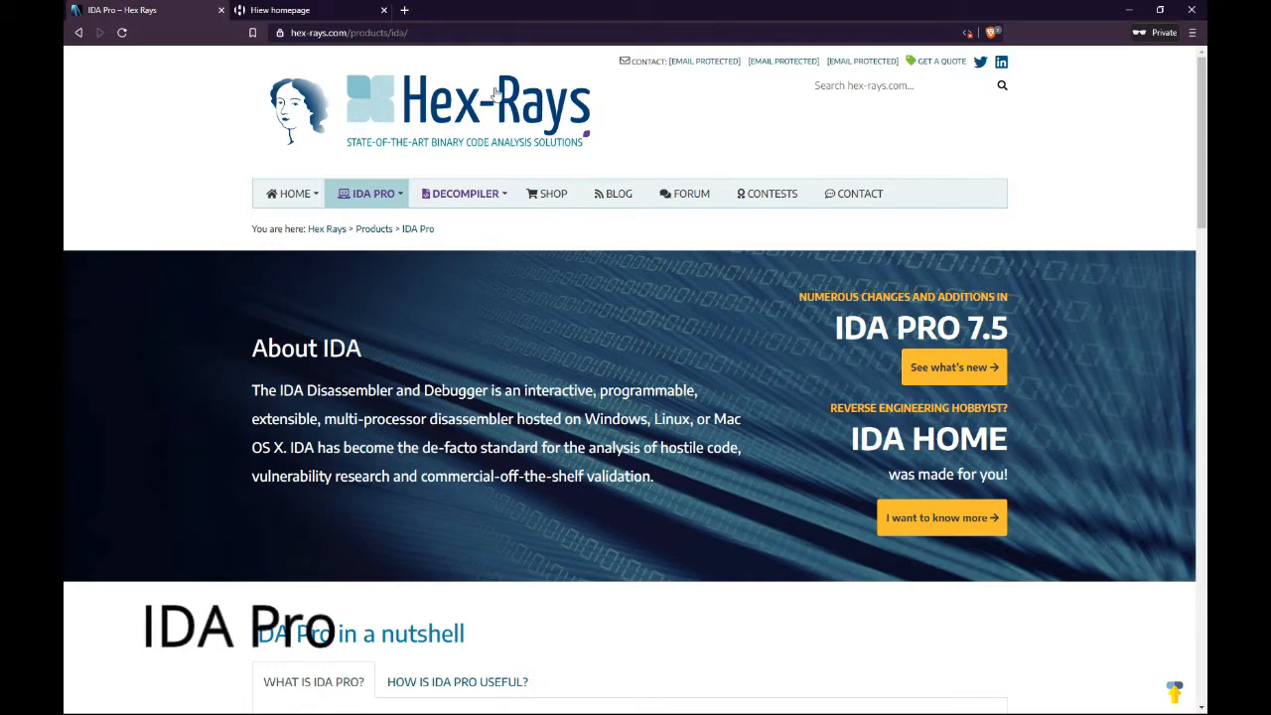
Step: Highlight the About IDA text and the disassembler definition in 'IDA Pro in a nutshell'
{"action": "scroll", "scroll_direction": "down", "scroll_amount": 3}
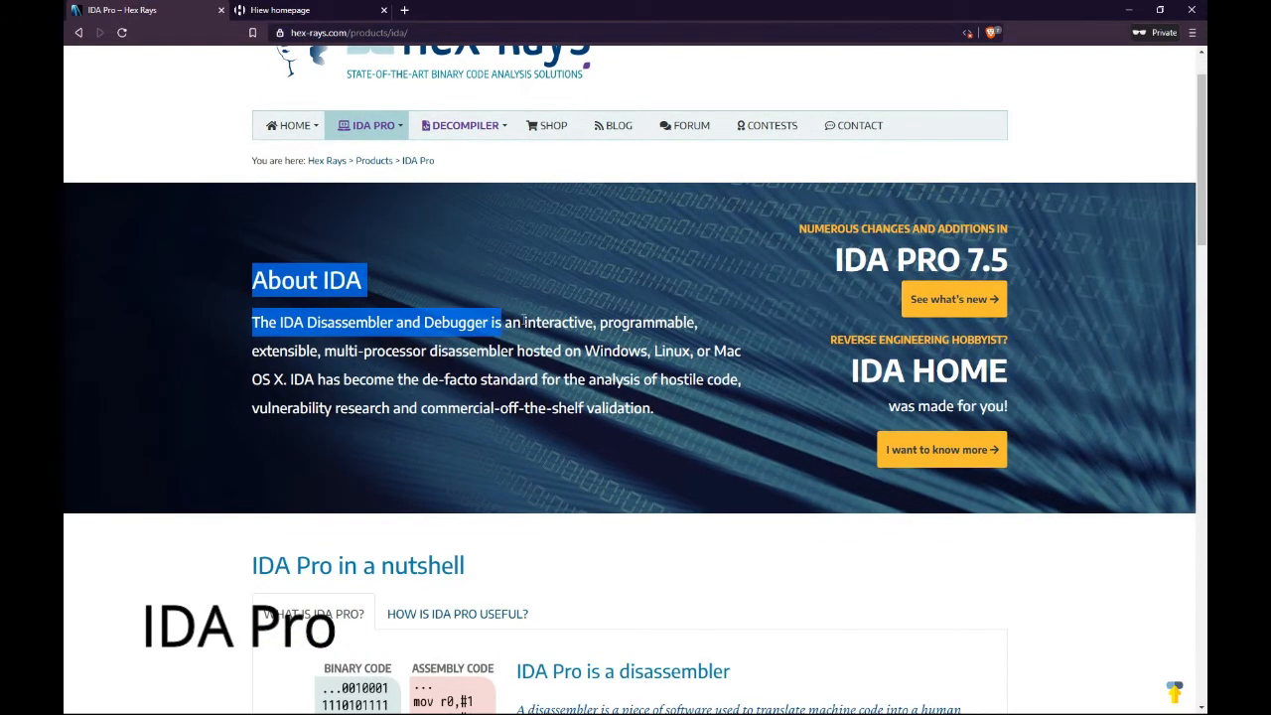
{"action": "left_click_drag", "start_coordinate": [517, 321], "coordinate": [653, 408]}
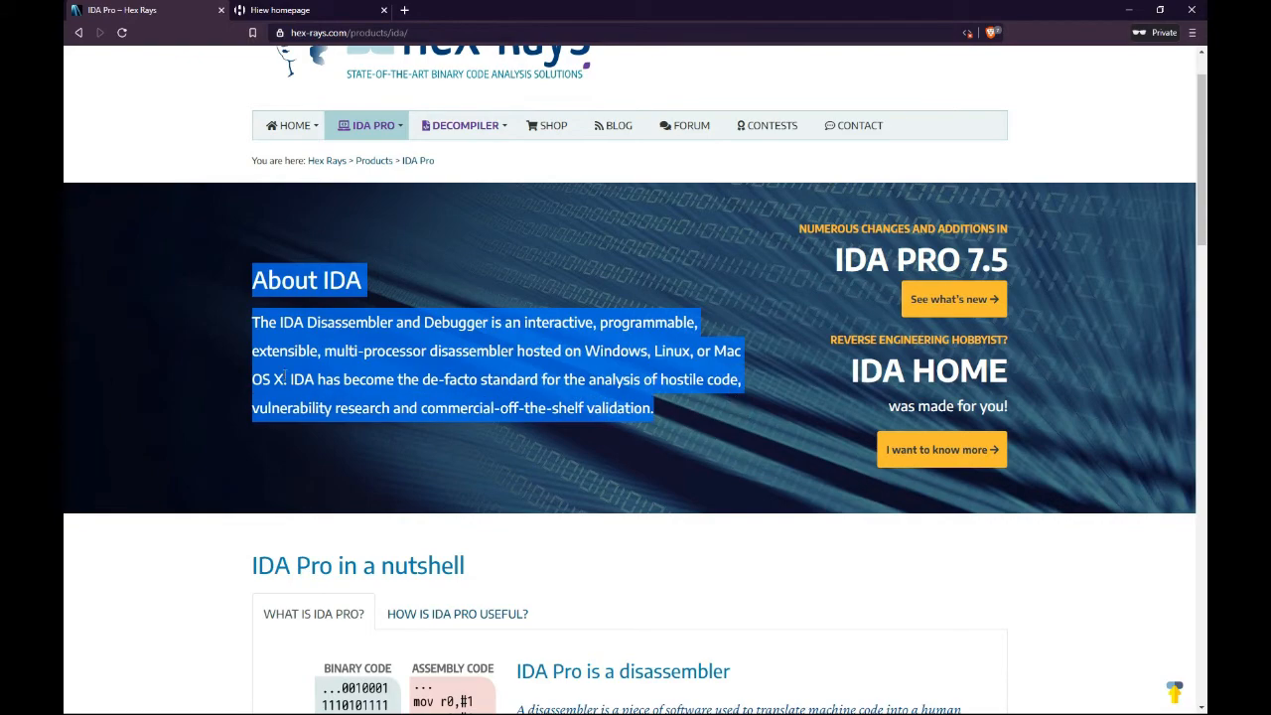
{"action": "mouse_move", "coordinate": [713, 399]}
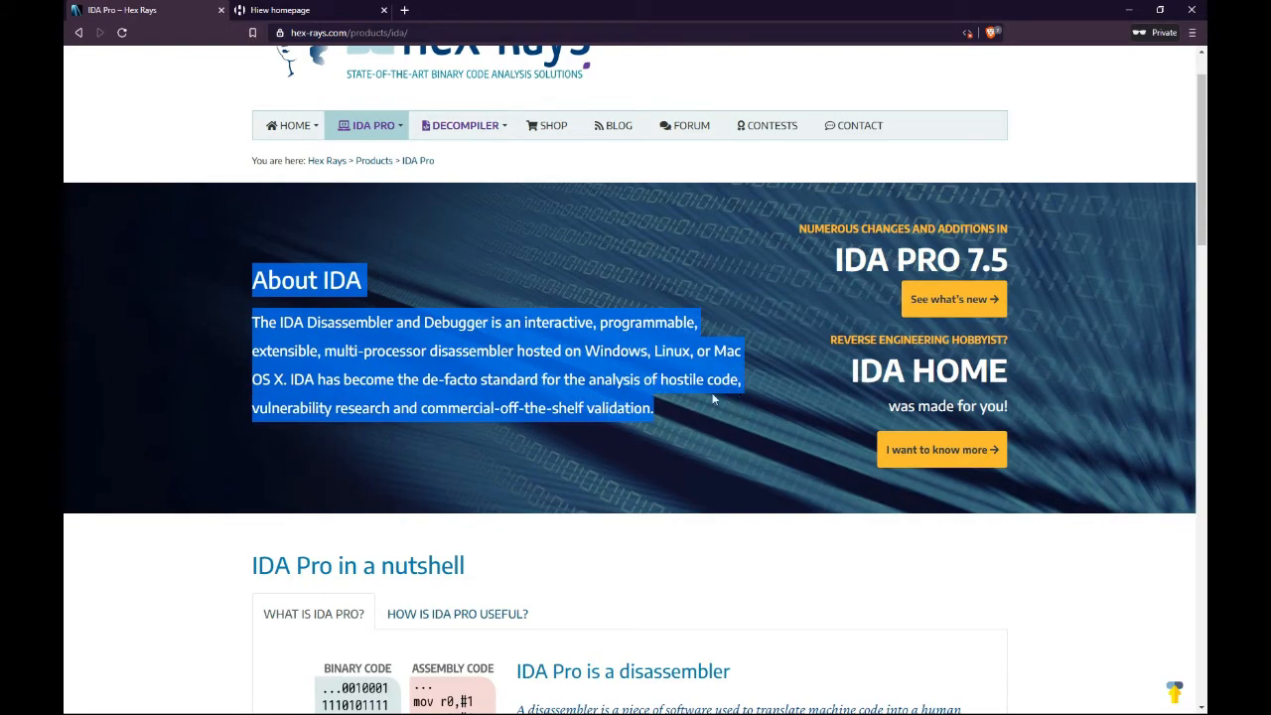
{"action": "scroll", "scroll_direction": "down", "scroll_amount": 3}
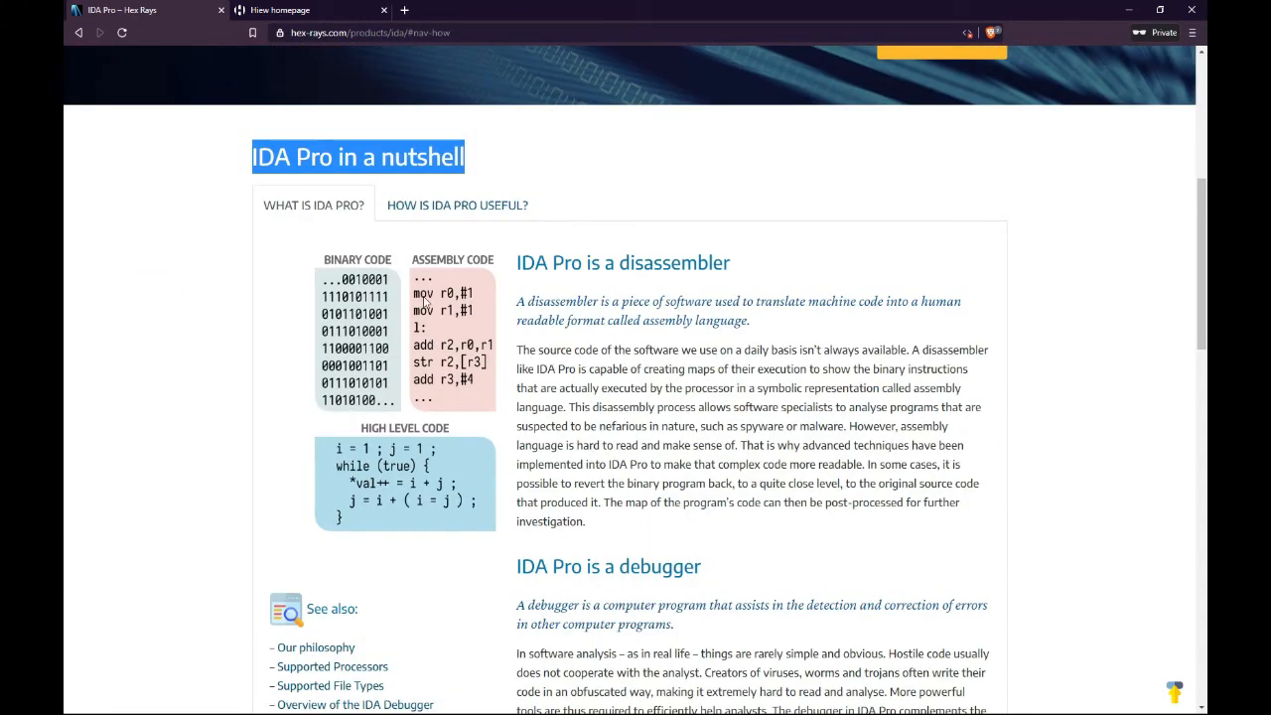
{"action": "scroll", "scroll_direction": "down", "scroll_amount": 3}
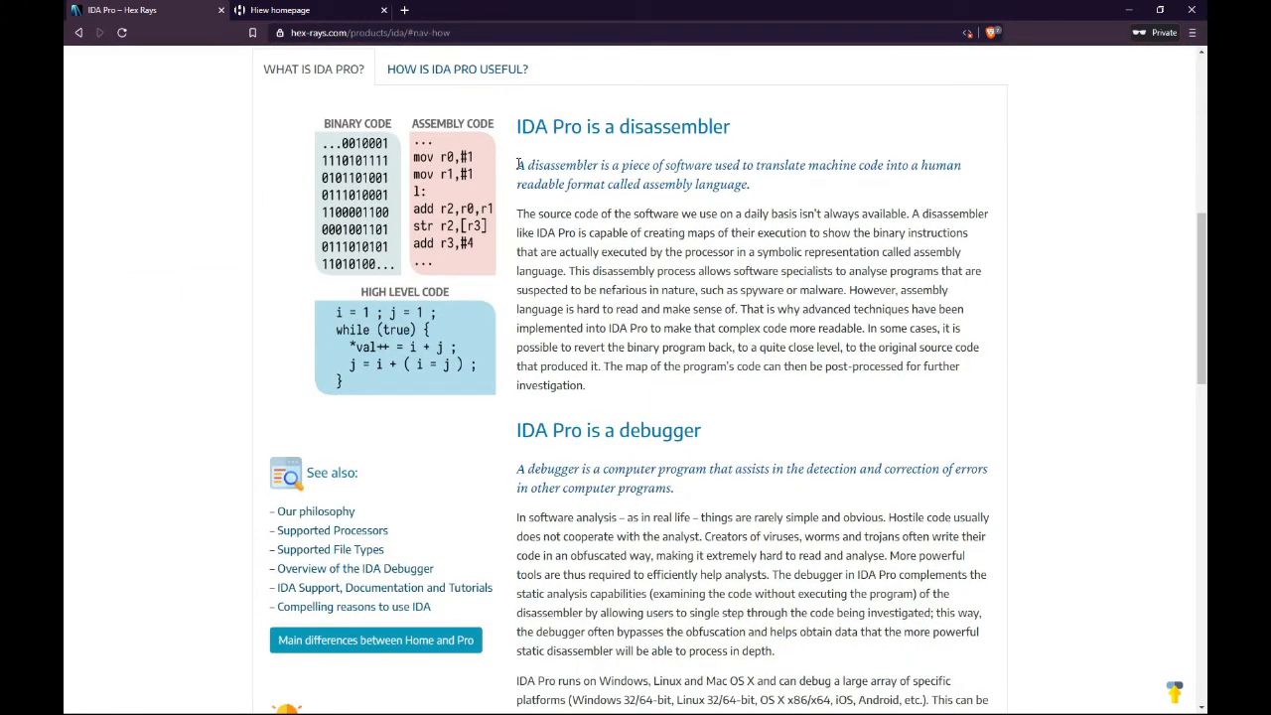
{"action": "left_click_drag", "start_coordinate": [516, 164], "coordinate": [951, 184]}
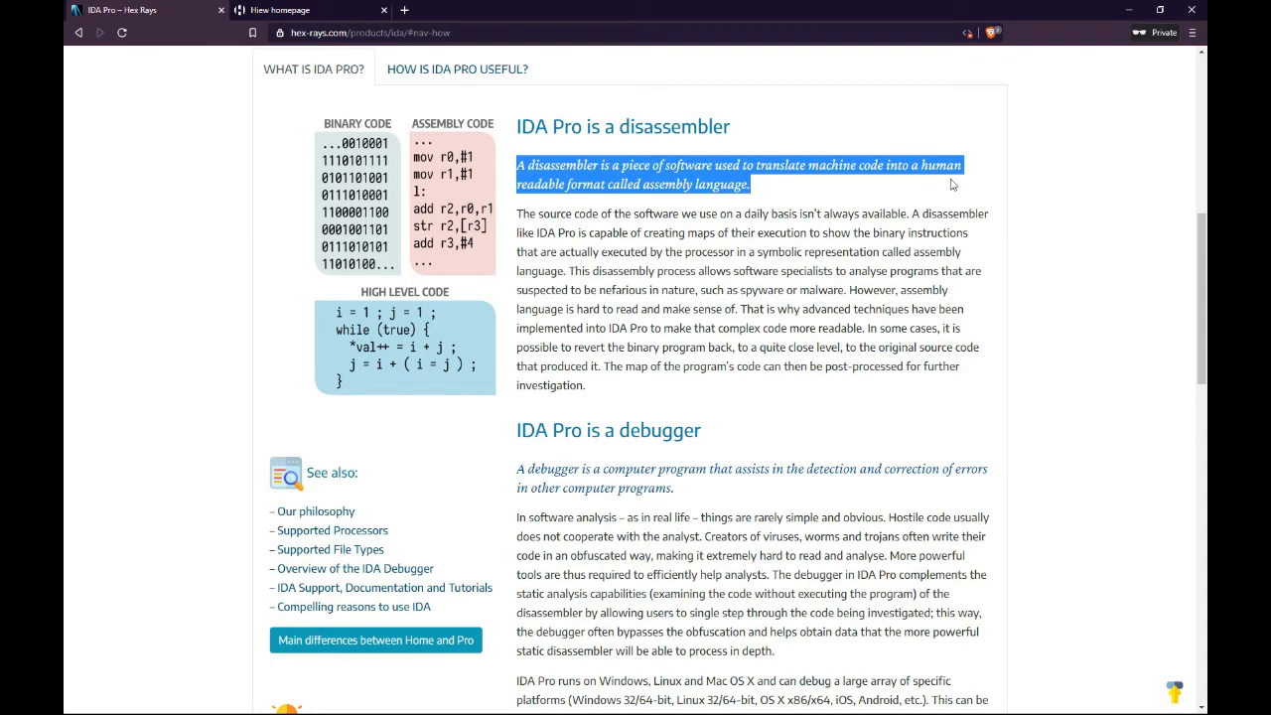
{"action": "mouse_move", "coordinate": [815, 220]}
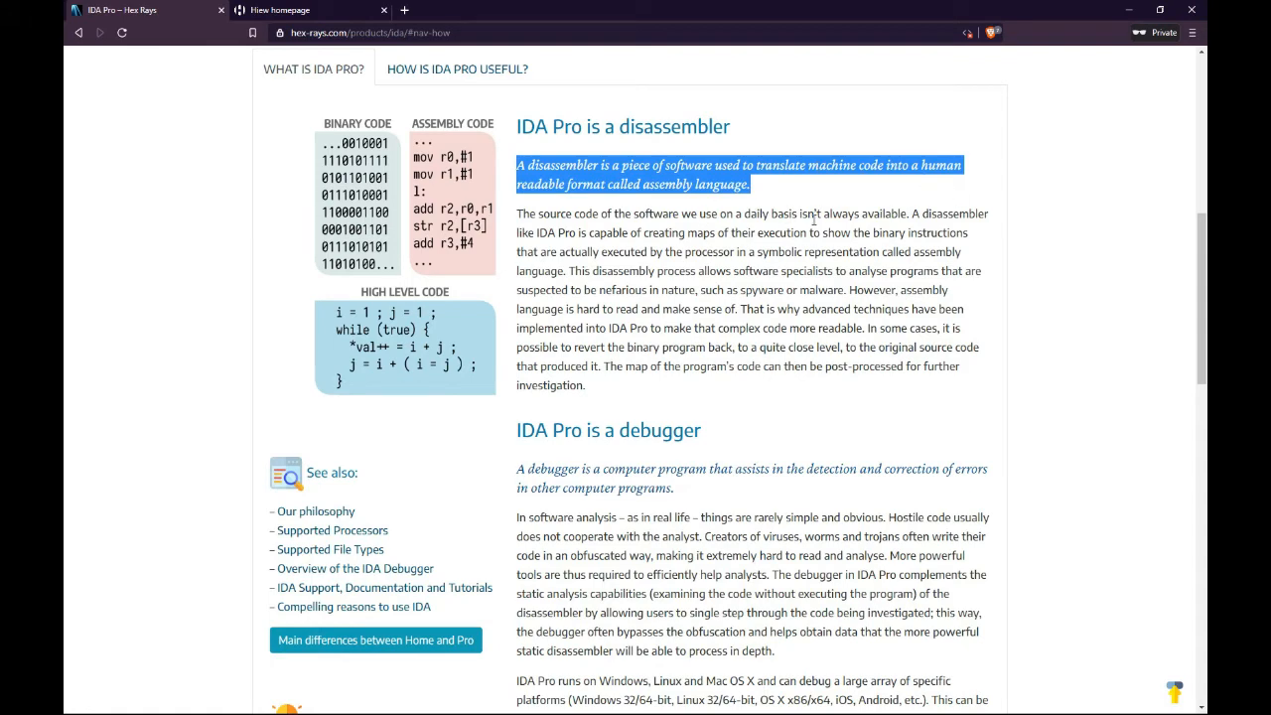
{"action": "mouse_move", "coordinate": [692, 292]}
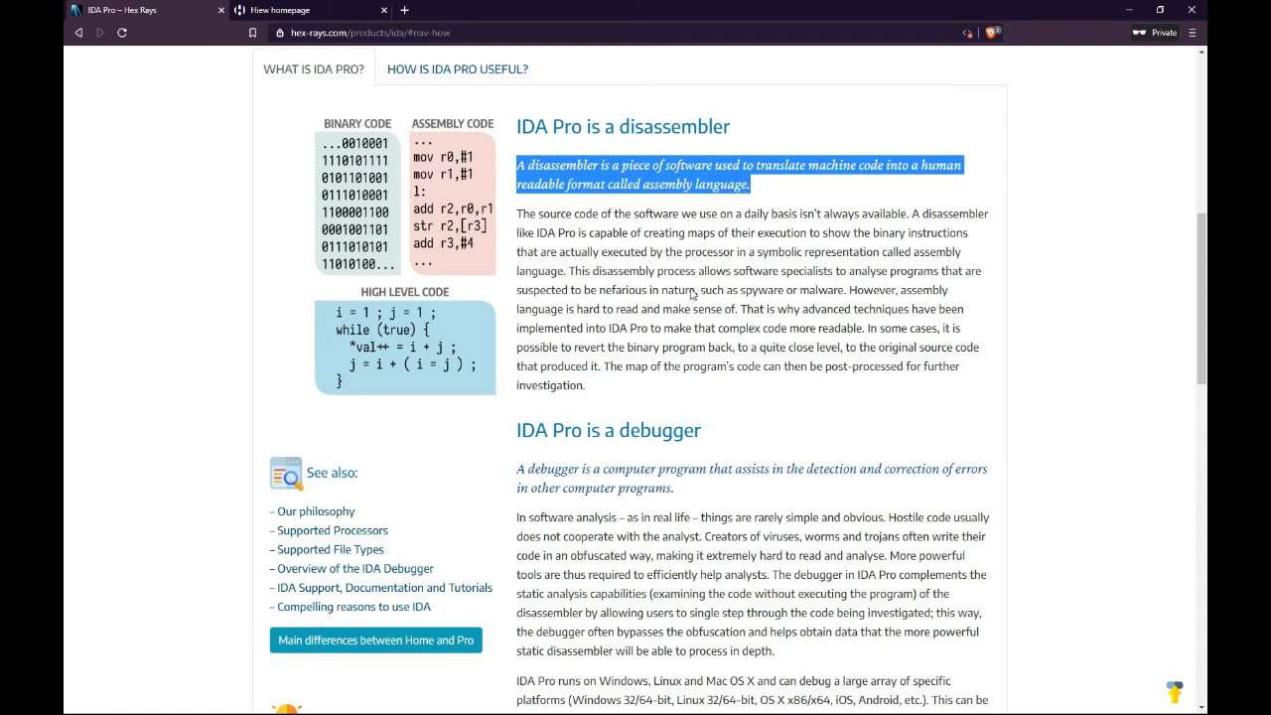
{"action": "scroll", "scroll_direction": "down", "scroll_amount": 3}
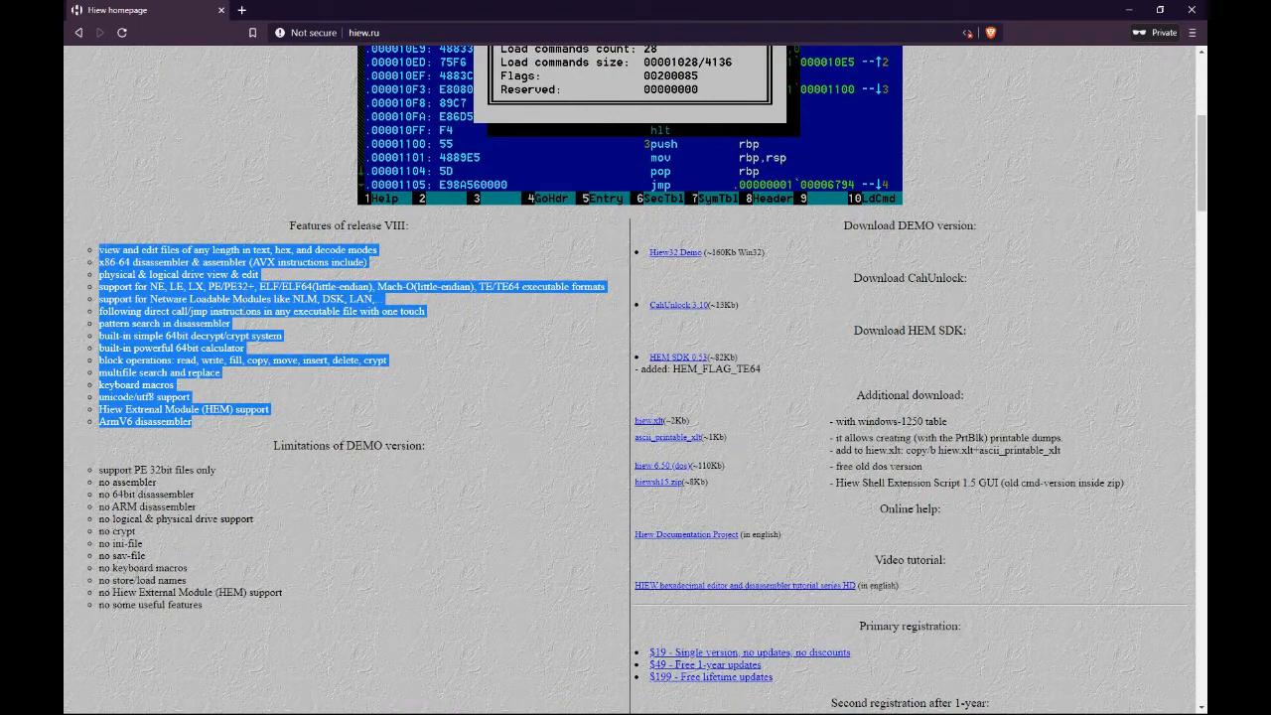
{"action": "scroll", "scroll_direction": "down", "scroll_amount": 3}
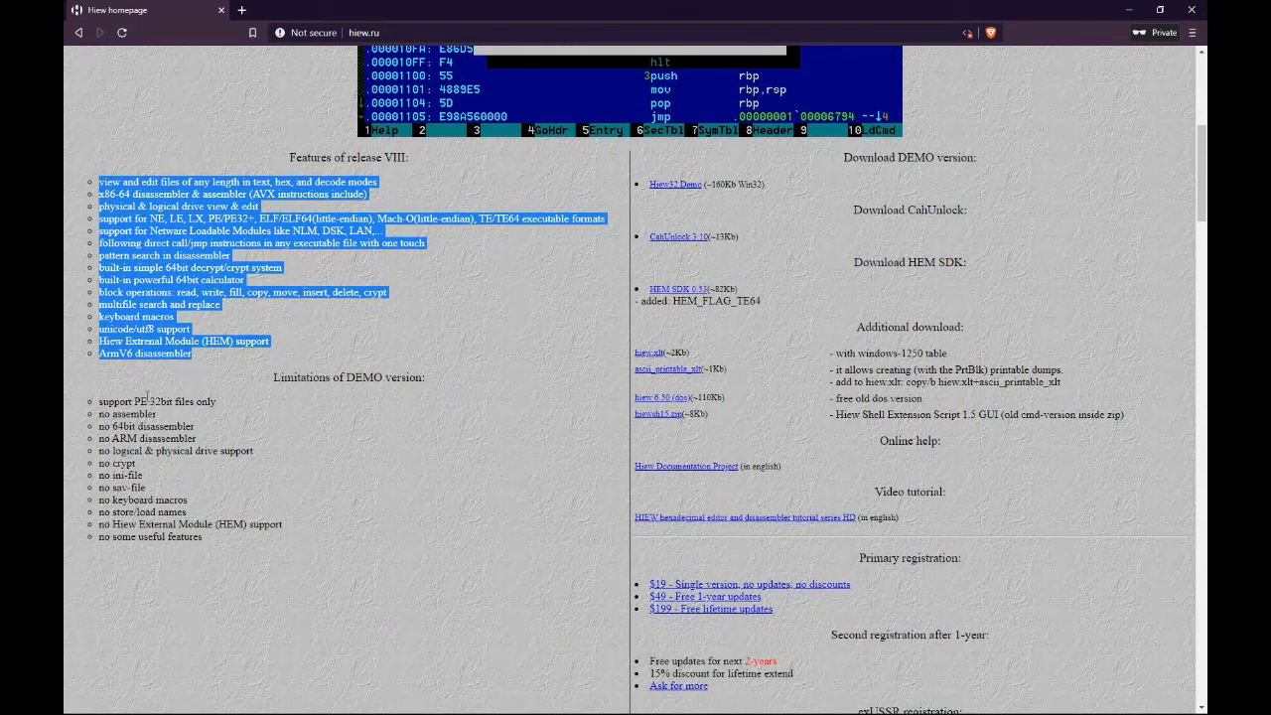
{"action": "double_click", "coordinate": [349, 376]}
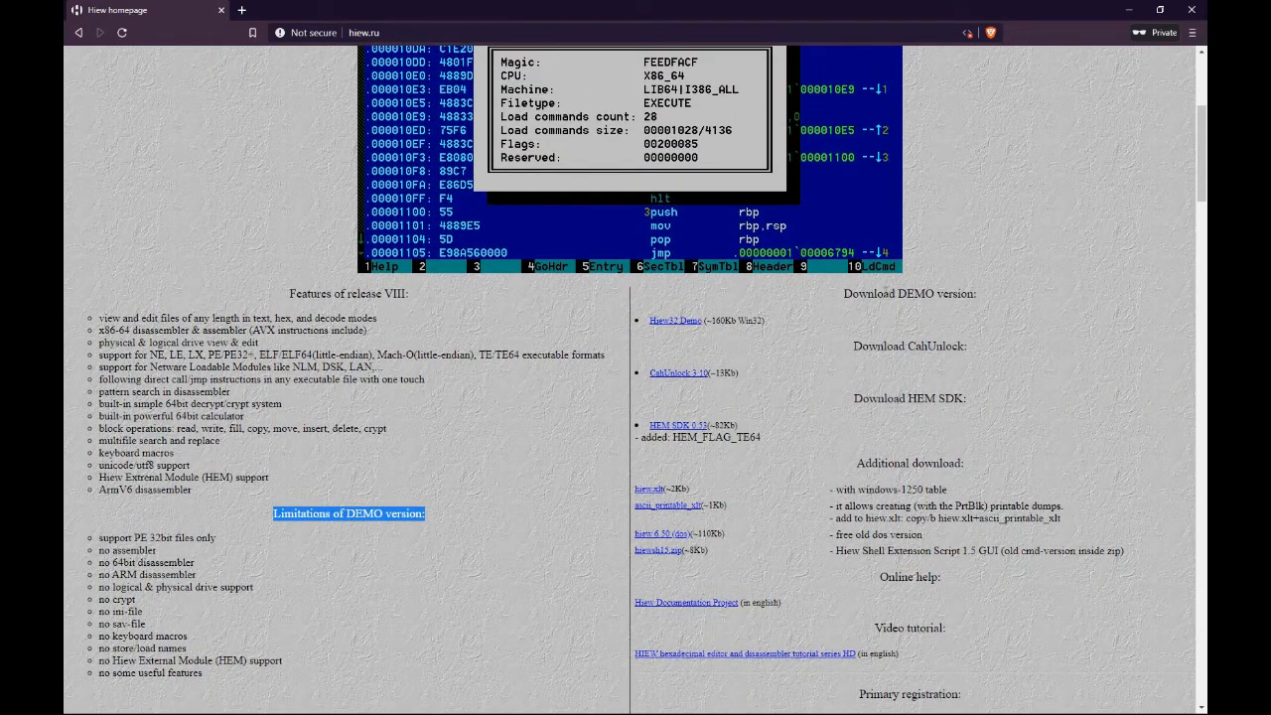
{"action": "double_click", "coordinate": [910, 293]}
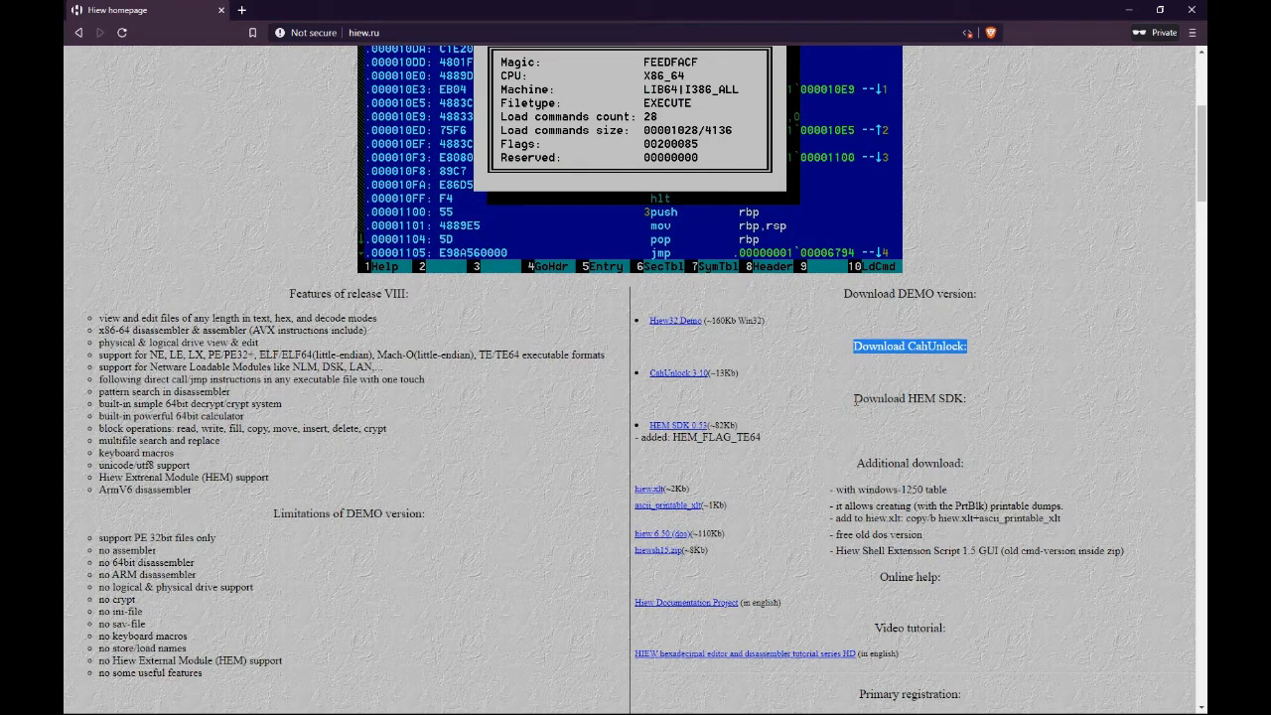
{"action": "scroll", "scroll_direction": "down", "scroll_amount": 3}
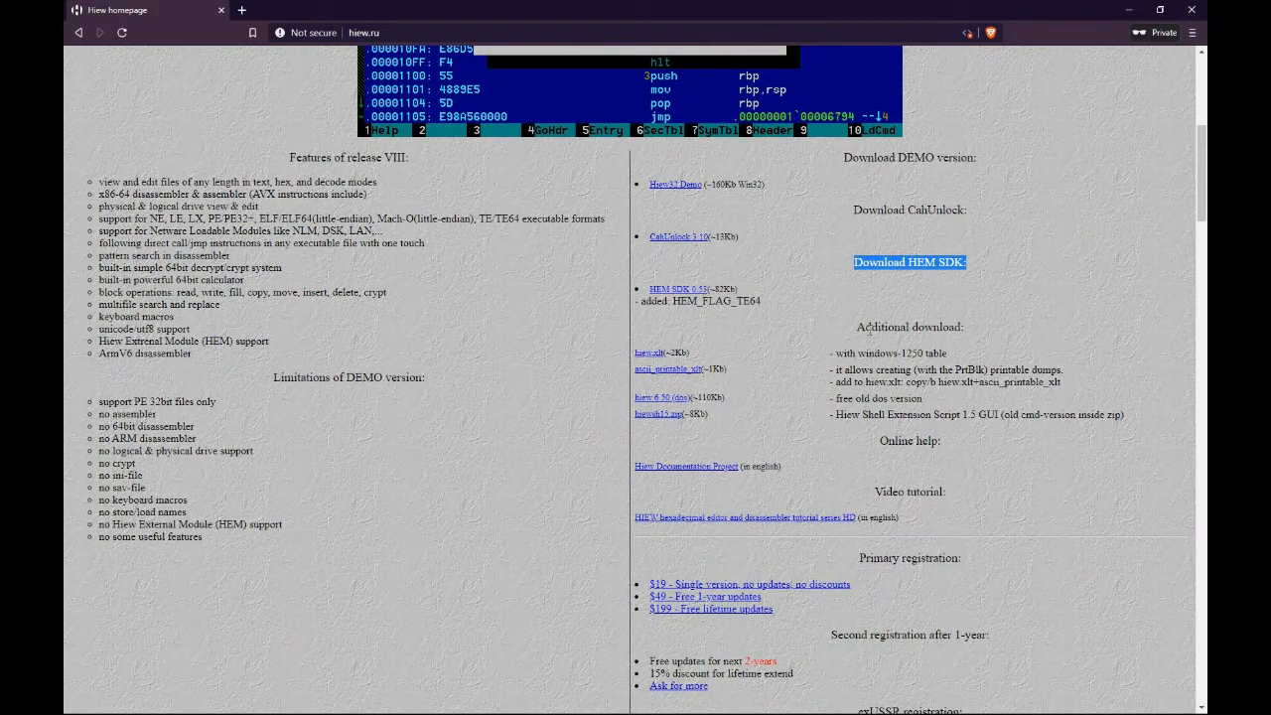
{"action": "scroll", "scroll_direction": "down", "scroll_amount": 3}
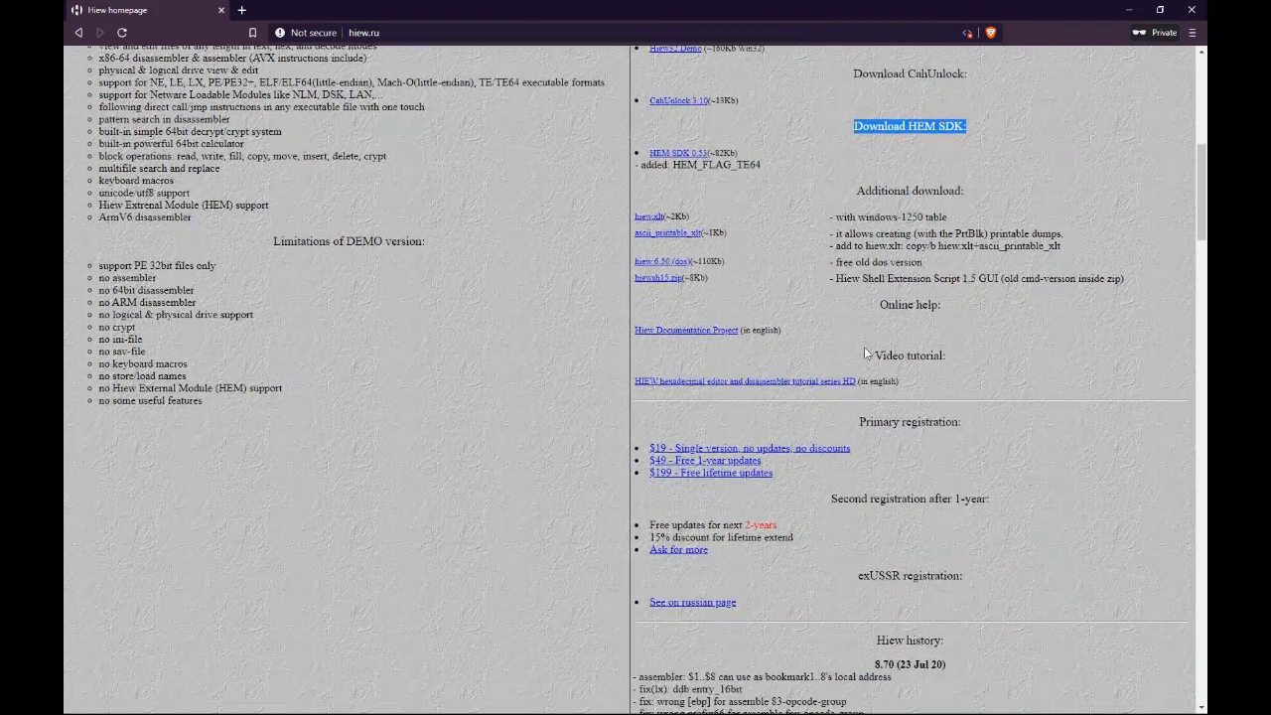